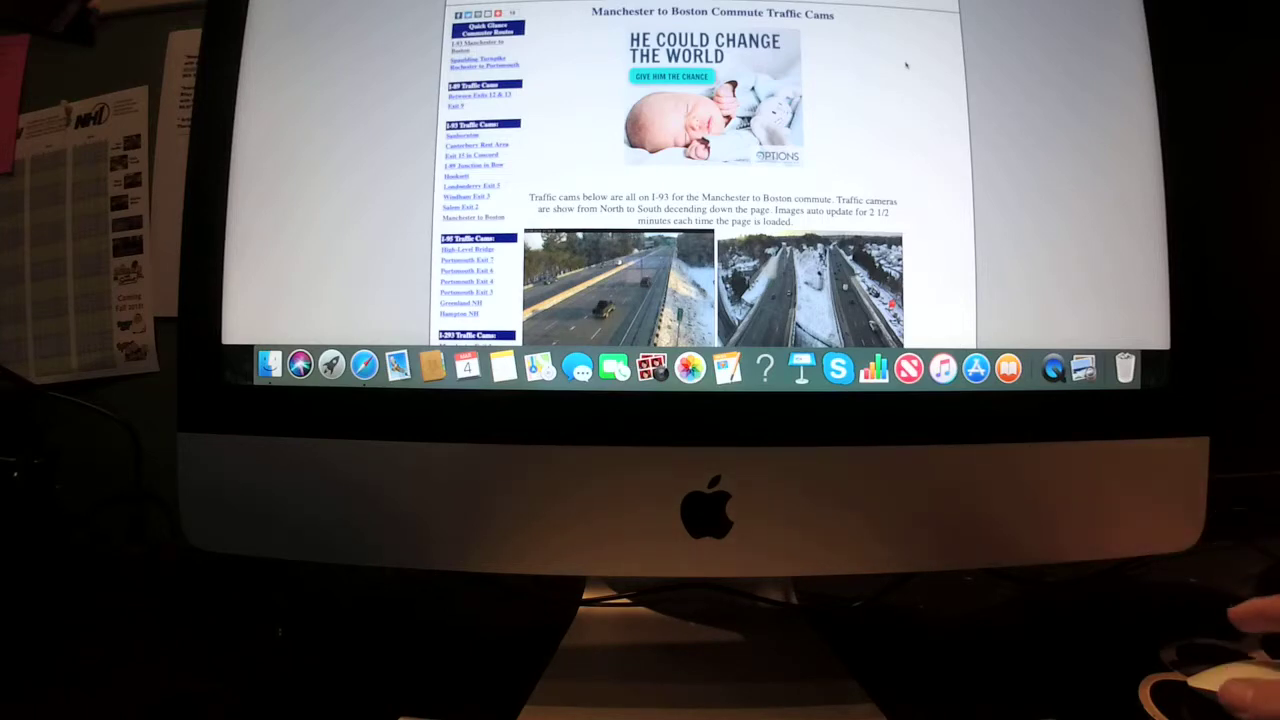
scroll("down", 3)
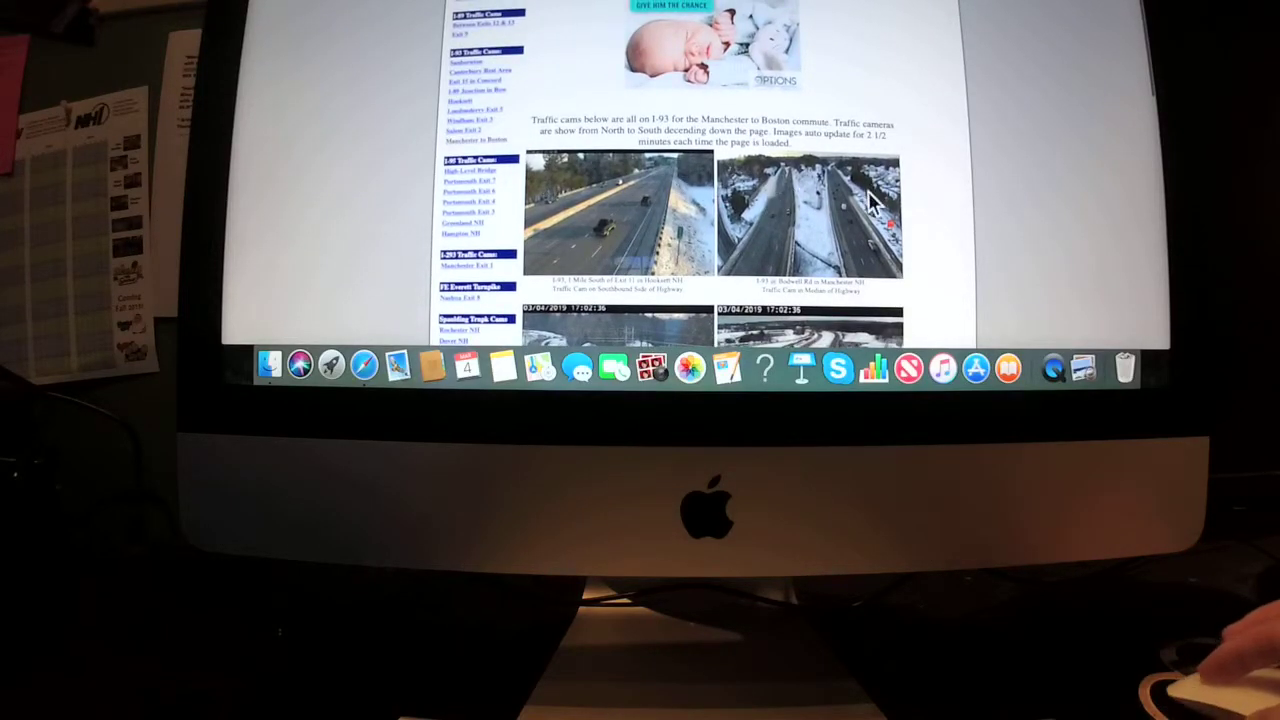
scroll("down", 3)
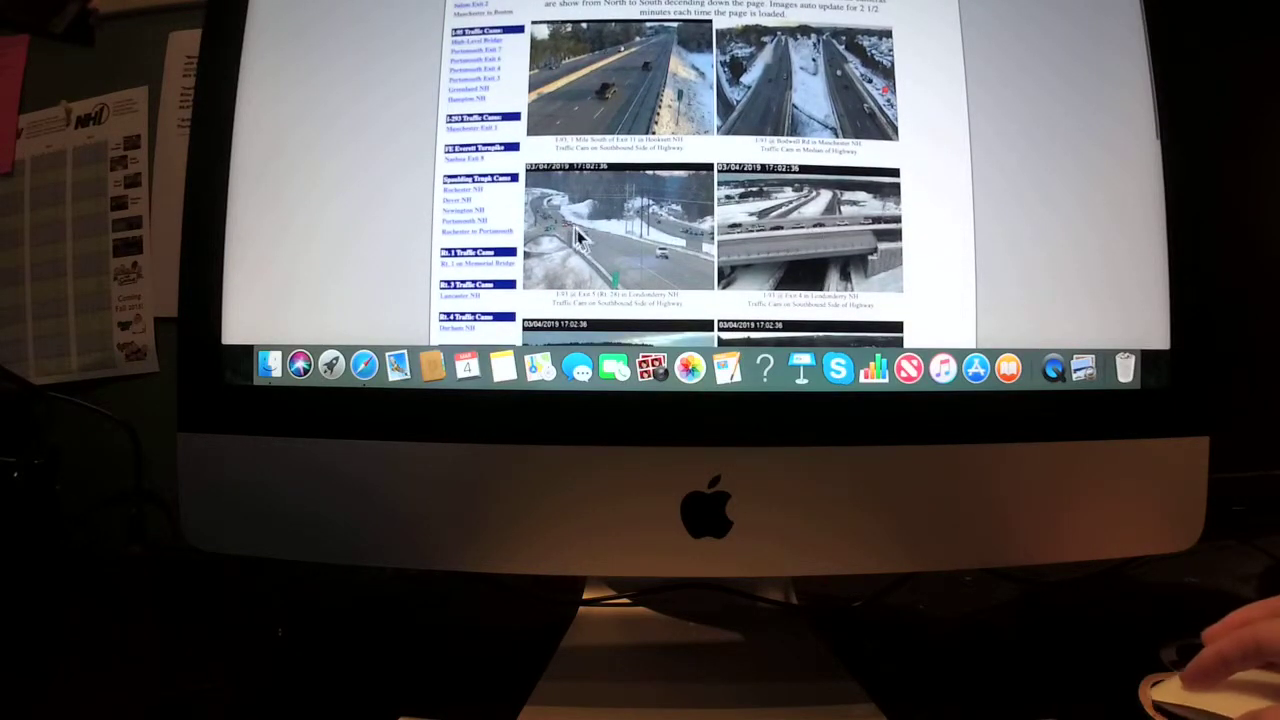
mouse_move(920, 218)
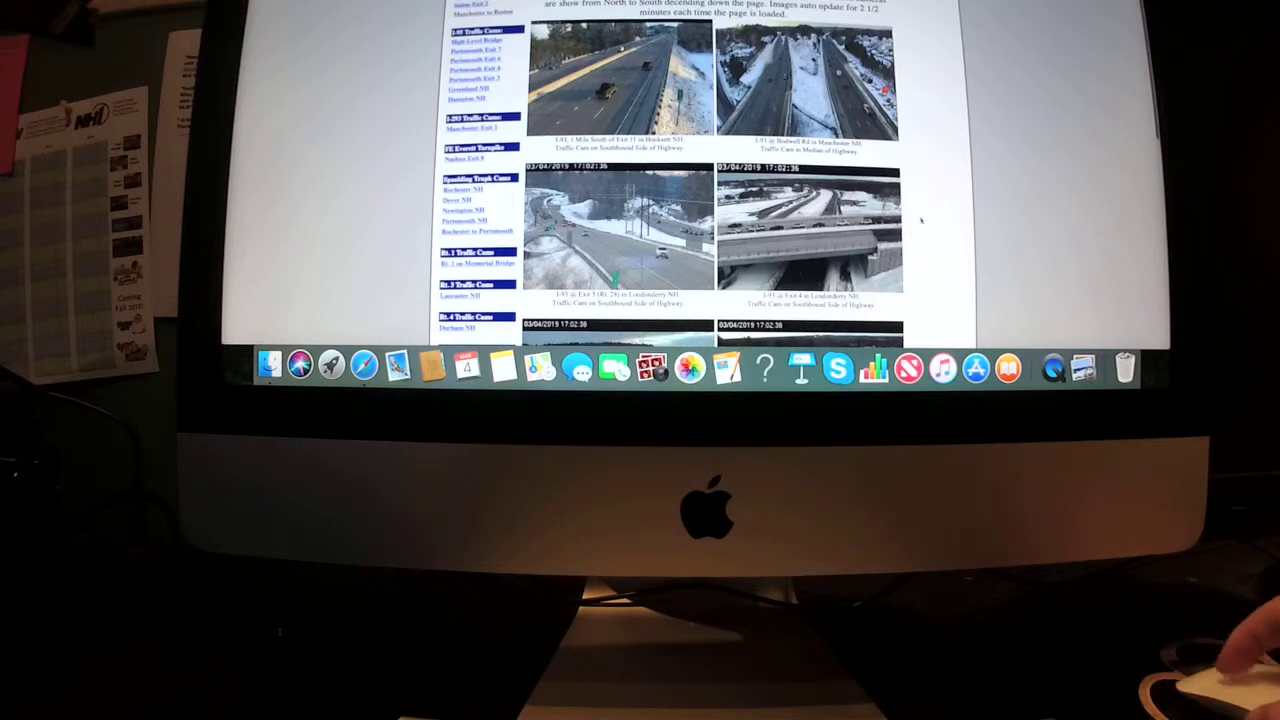
scroll("down", 3)
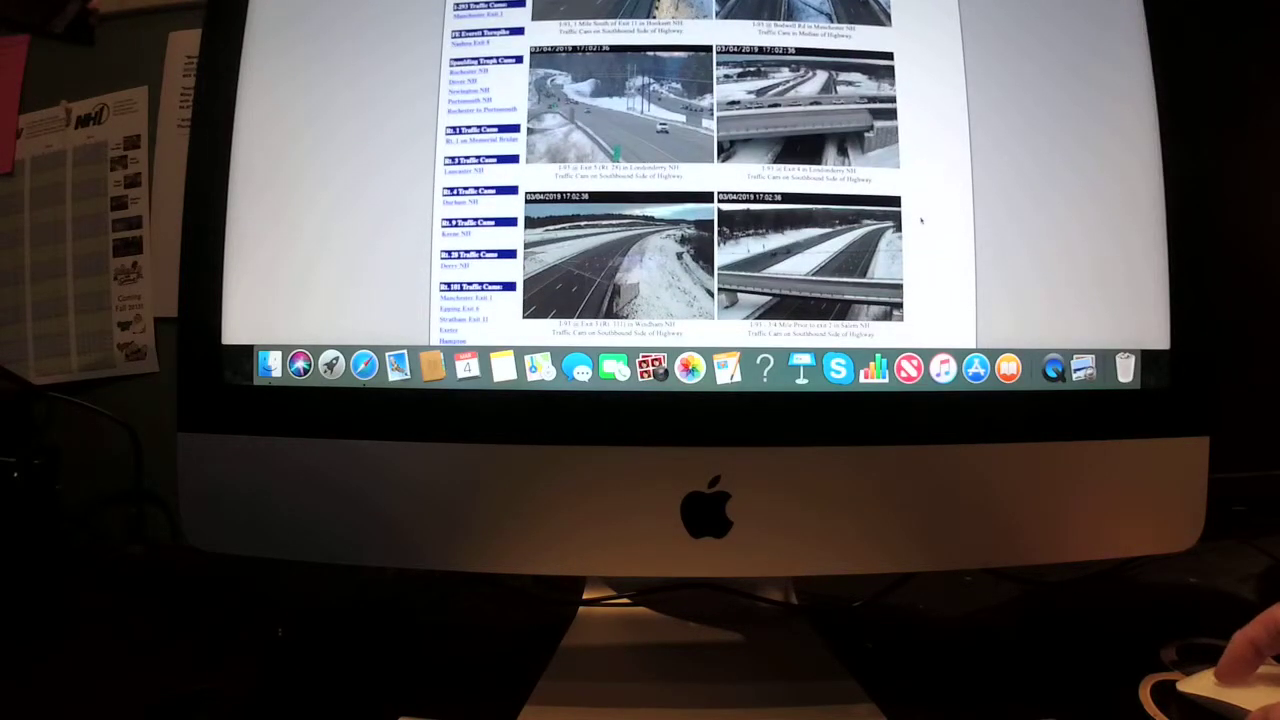
scroll("down", 3)
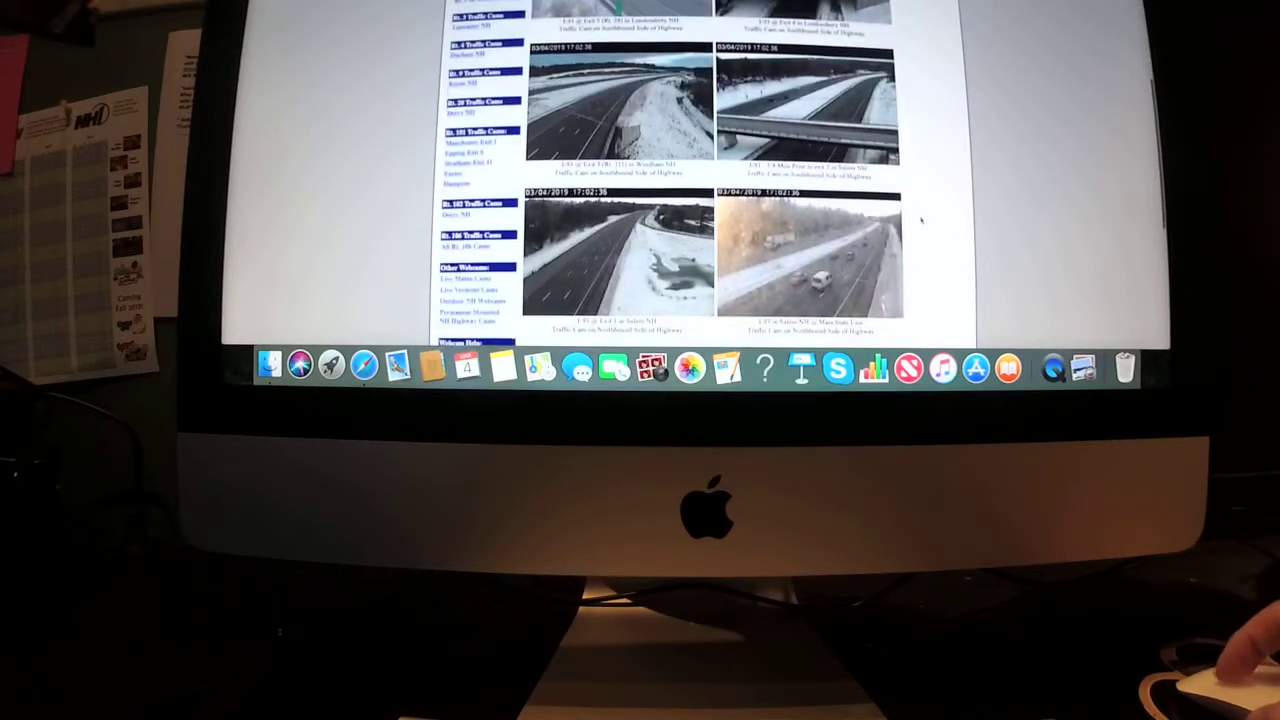
scroll("down", 3)
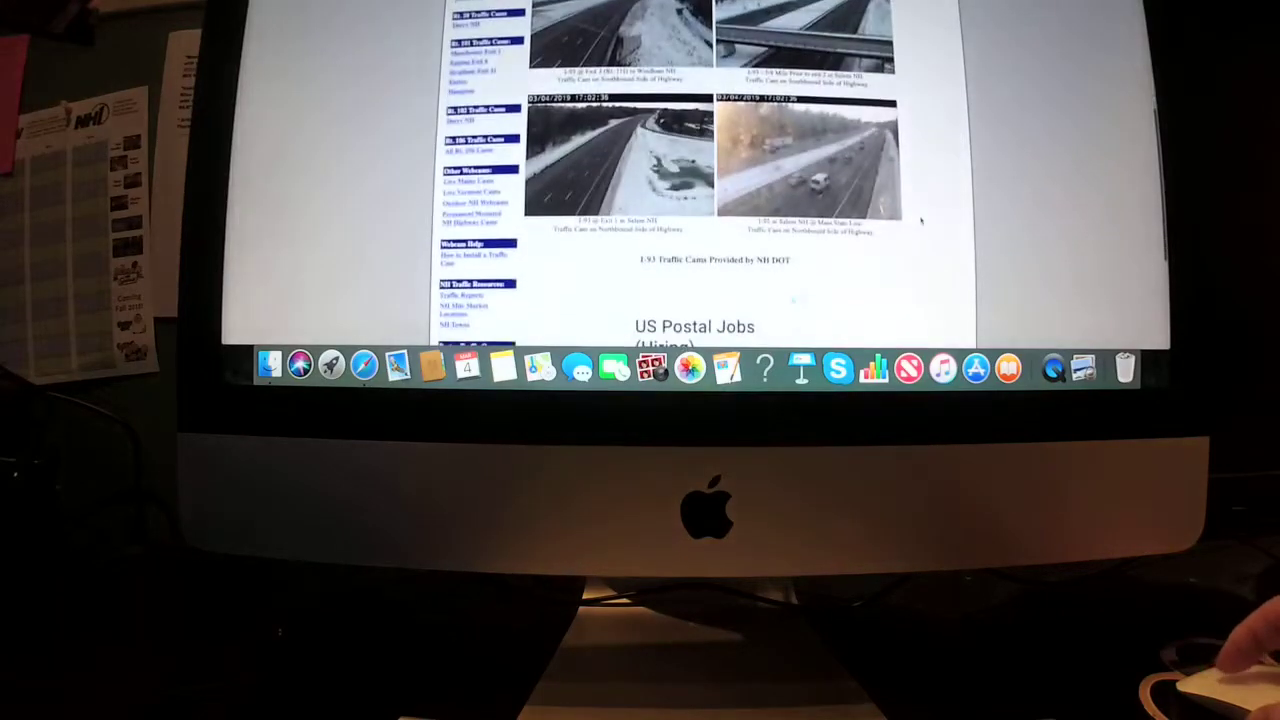